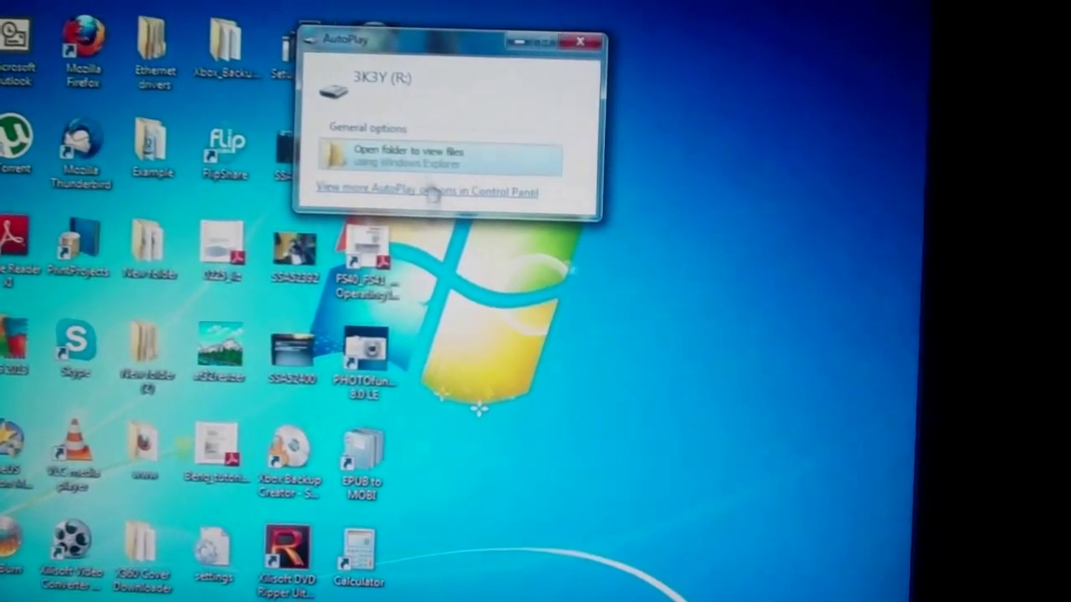
Open the 3K3Y (R:) drive from AutoPlay to view its files.
left_click(405, 153)
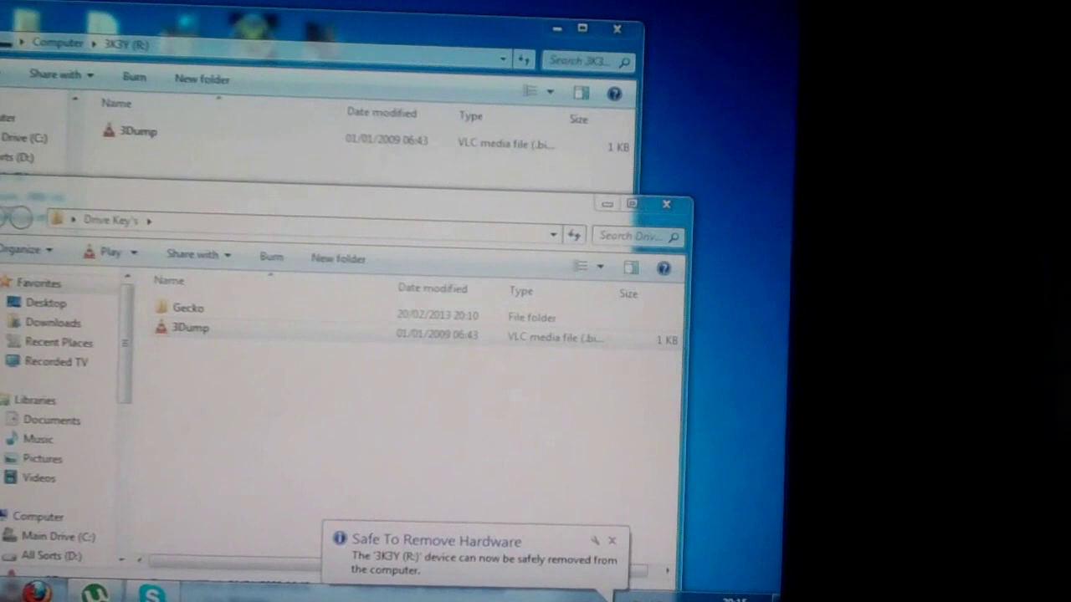
Close the 3K3Y (R:) drive window.
left_click(615, 27)
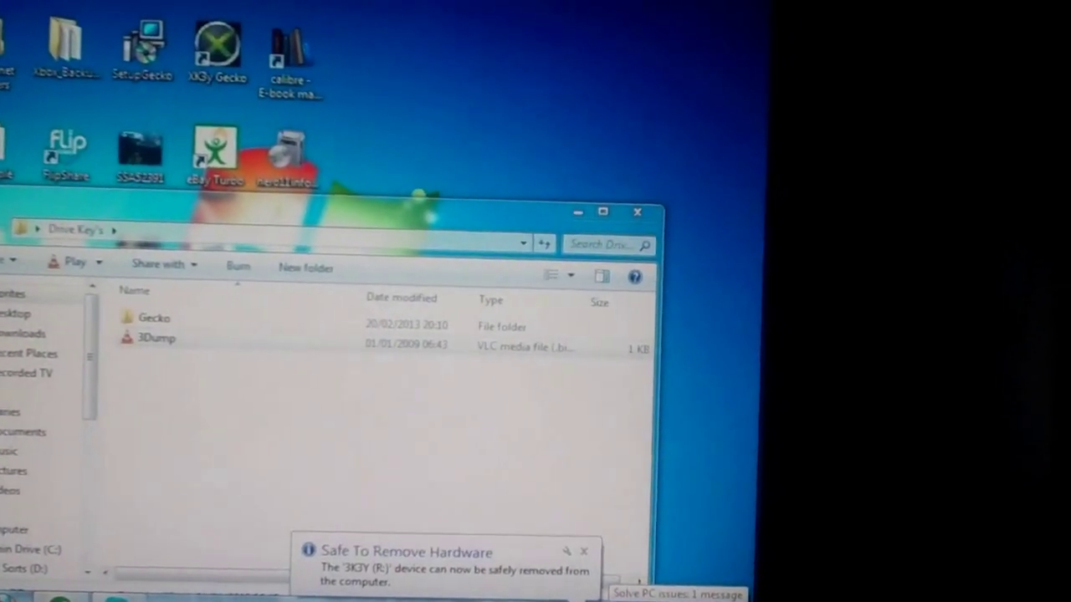